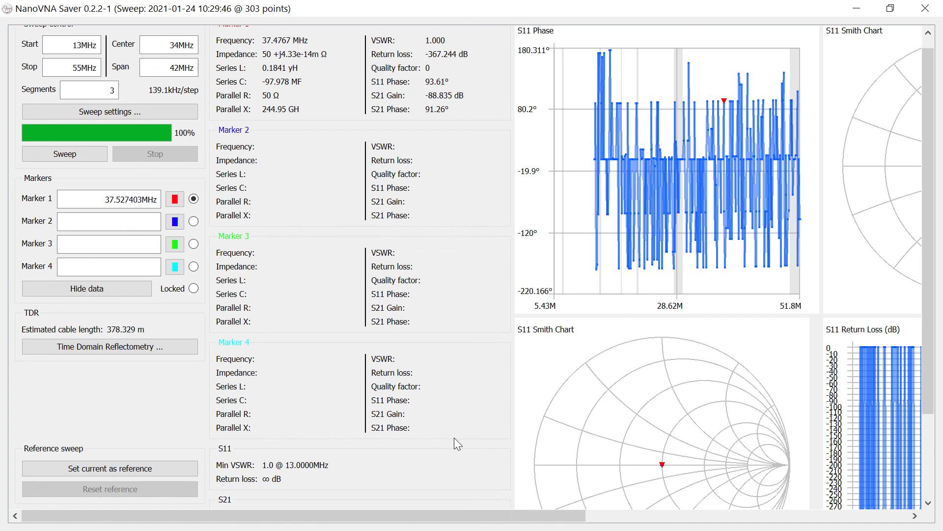
mouse_move(358, 345)
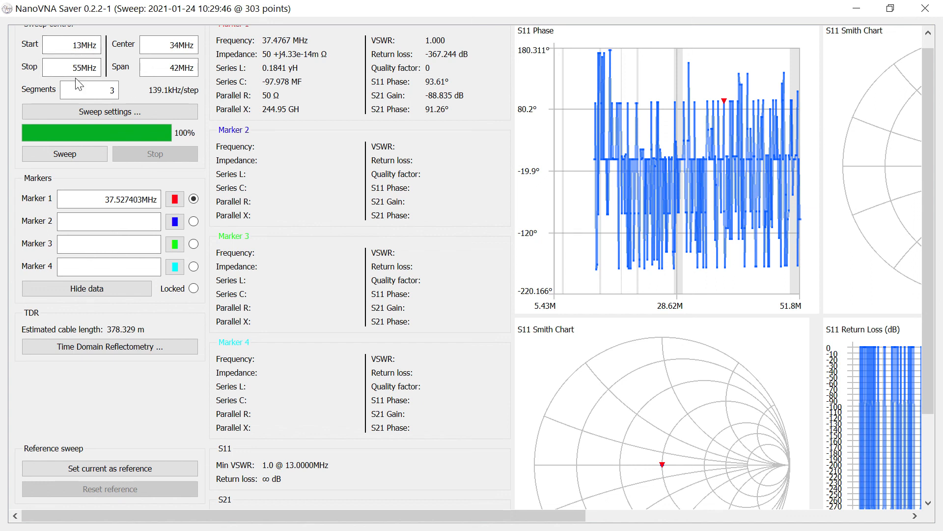
mouse_move(544, 50)
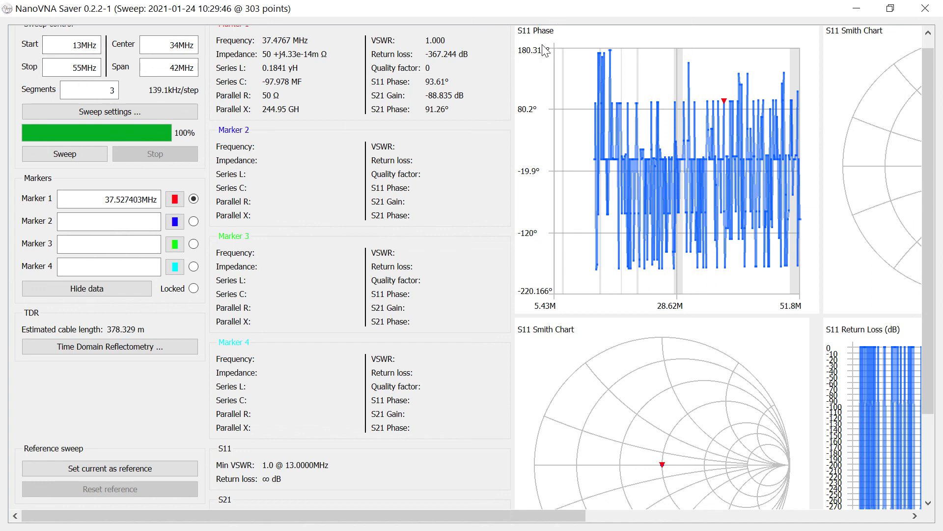
mouse_move(535, 50)
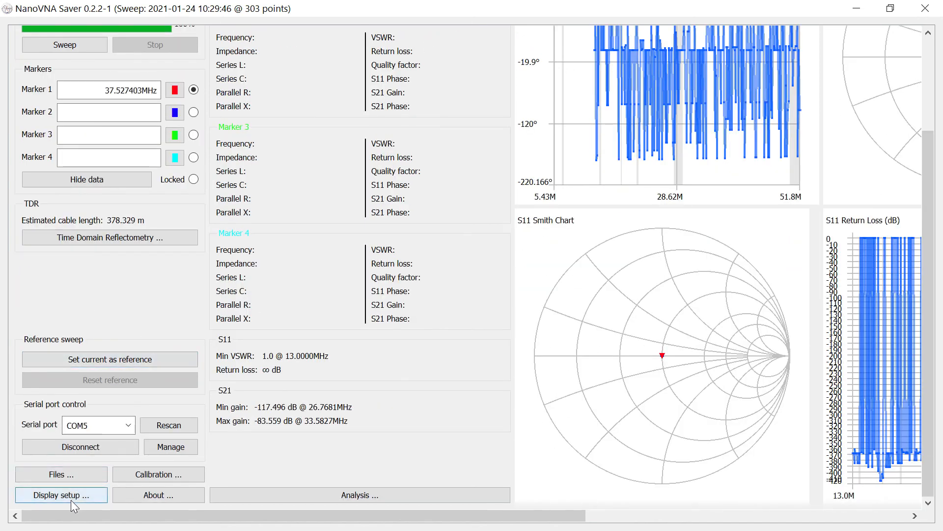
Check the display settings, then run a fresh 13–55 MHz sweep showing resonance near 38 MHz.
click(61, 495)
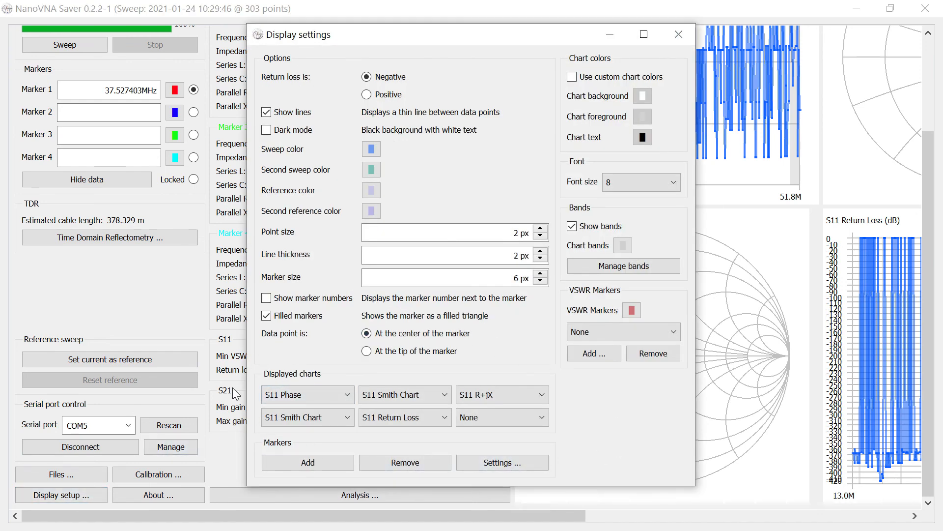
mouse_move(208, 400)
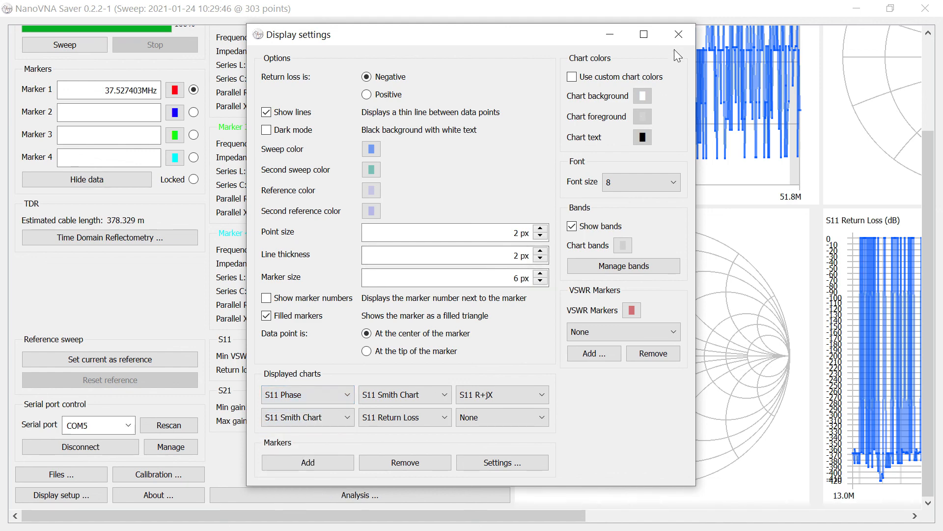
click(678, 33)
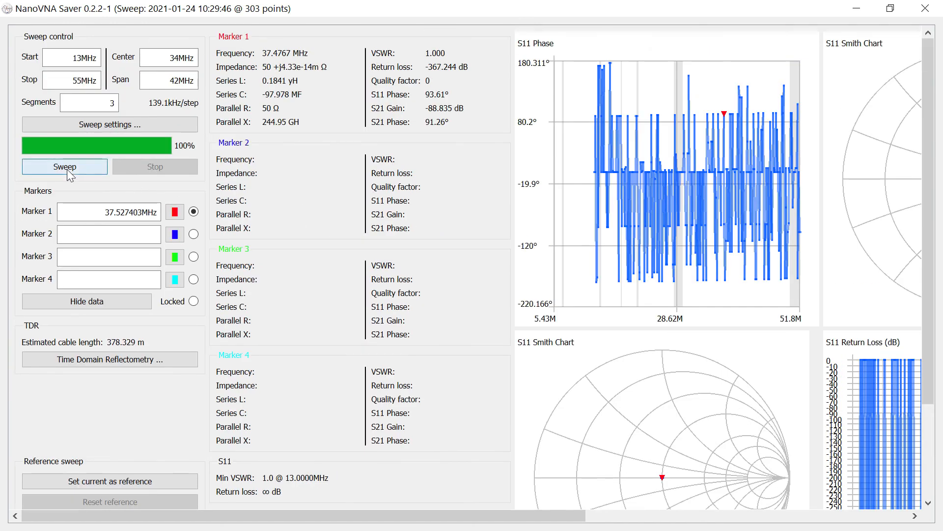
click(64, 166)
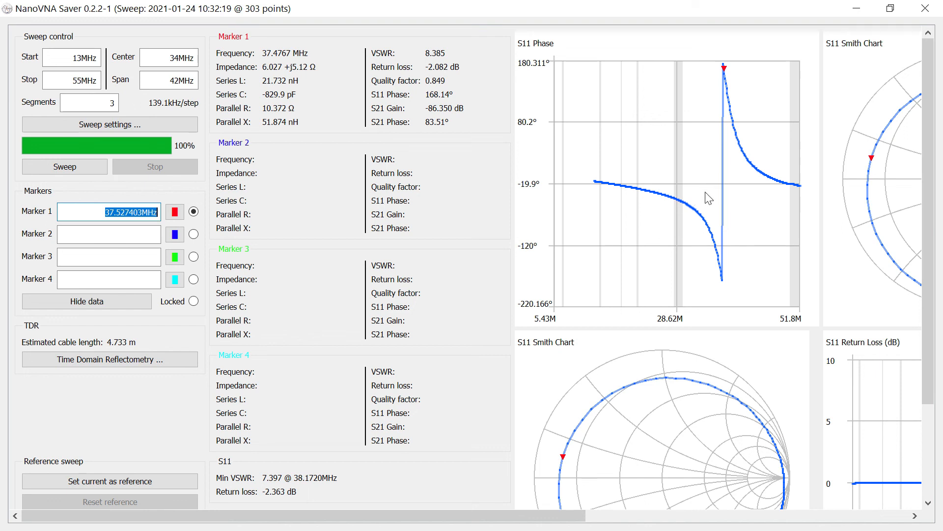
mouse_move(728, 200)
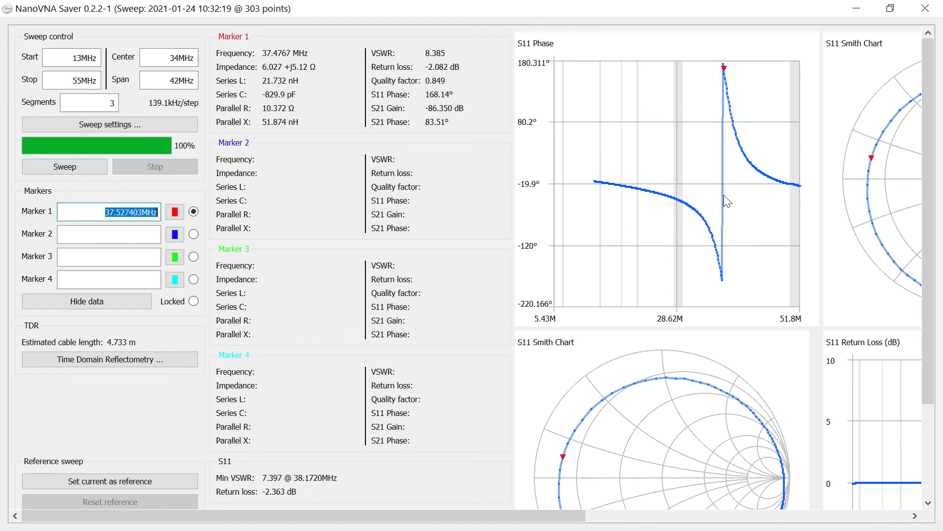
mouse_move(721, 175)
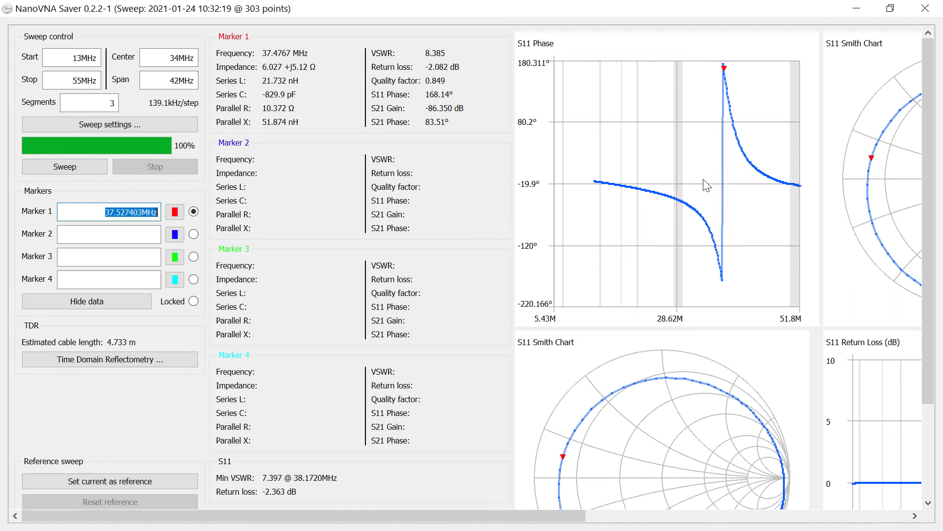
mouse_move(730, 177)
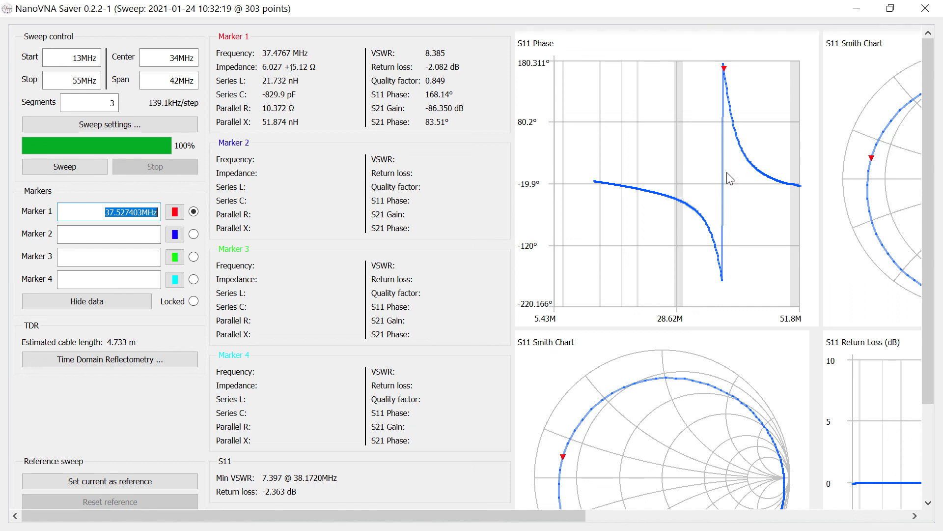
mouse_move(726, 72)
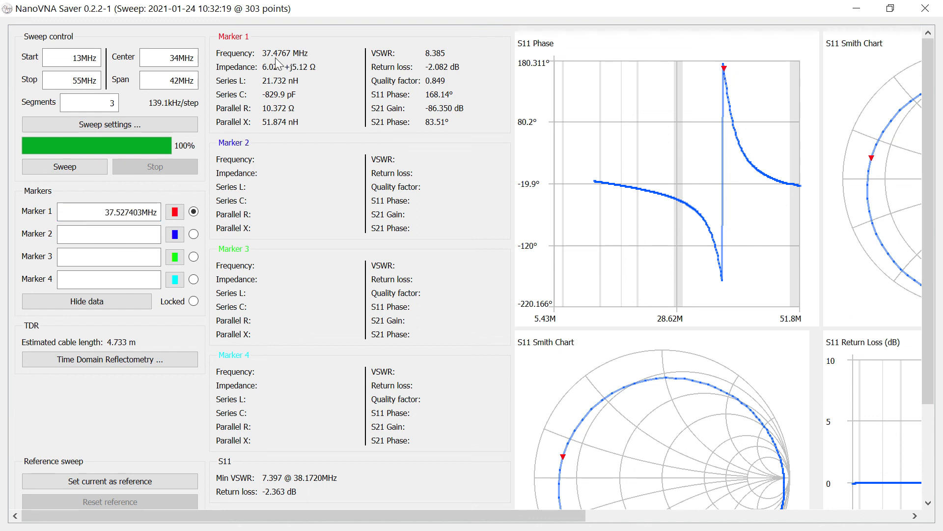
mouse_move(341, 70)
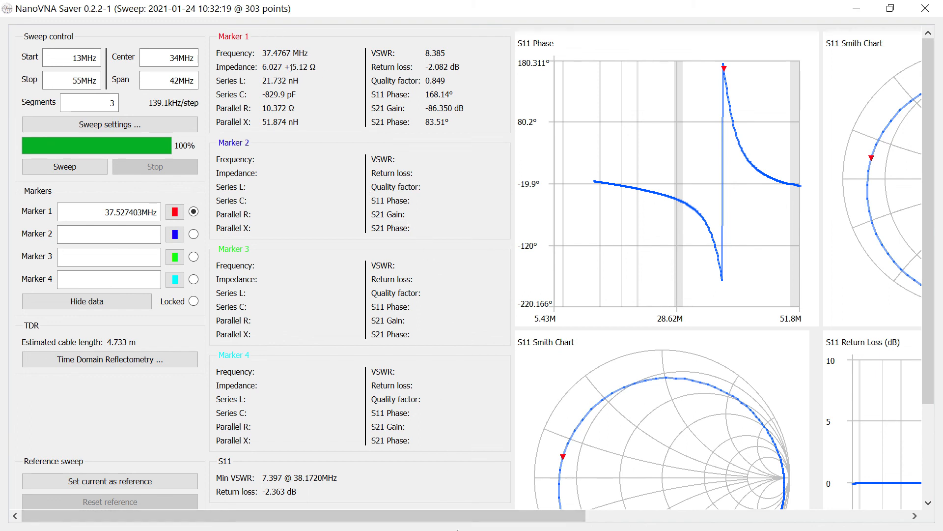
mouse_move(432, 487)
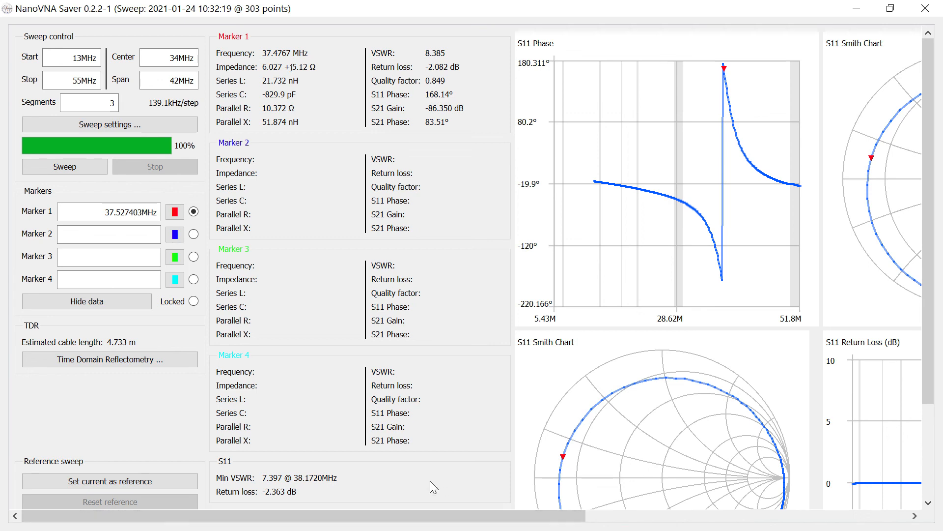
click(21, 516)
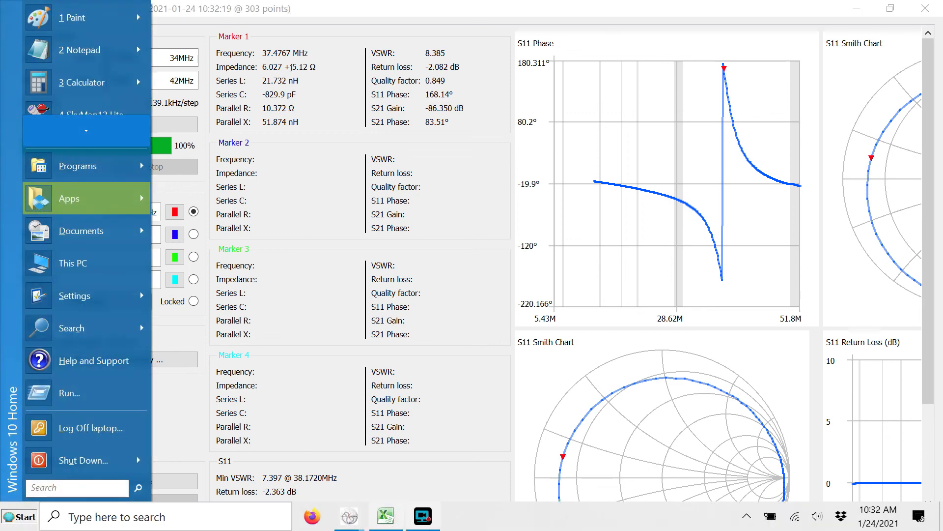
click(384, 516)
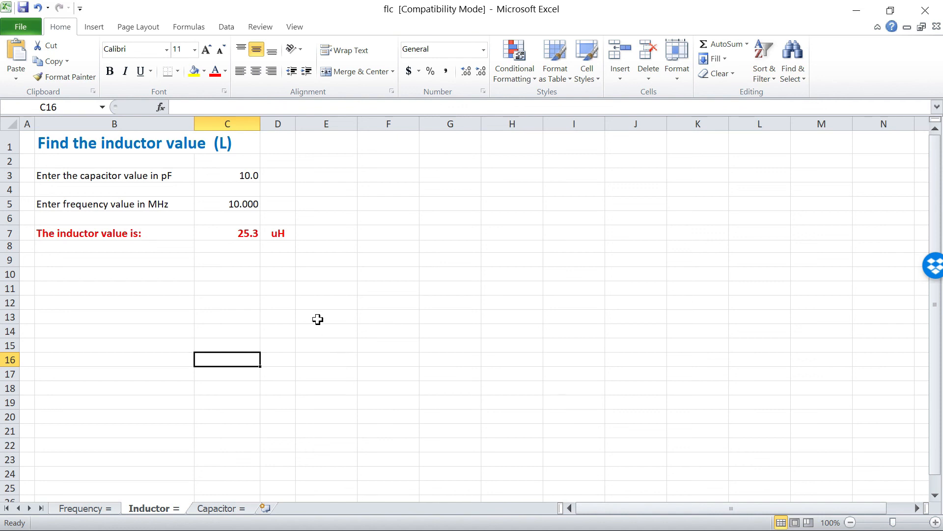
mouse_move(304, 294)
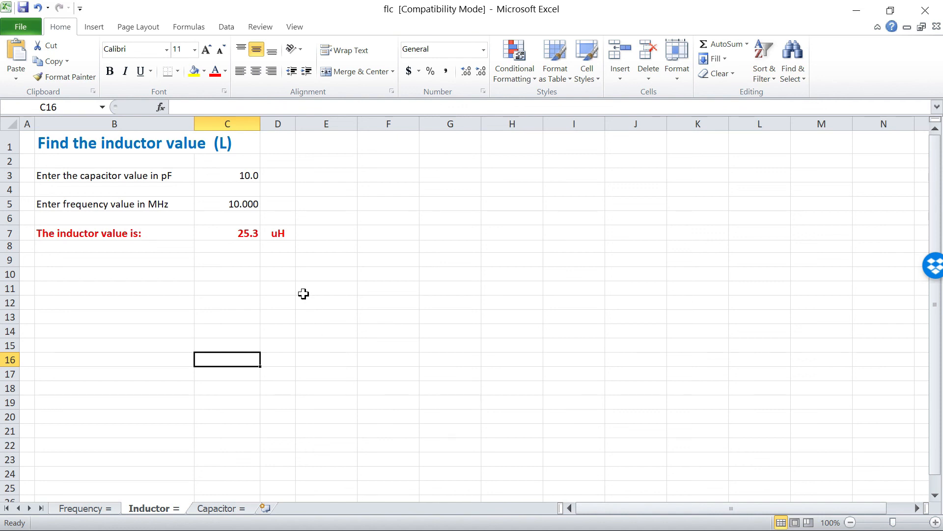
mouse_move(307, 287)
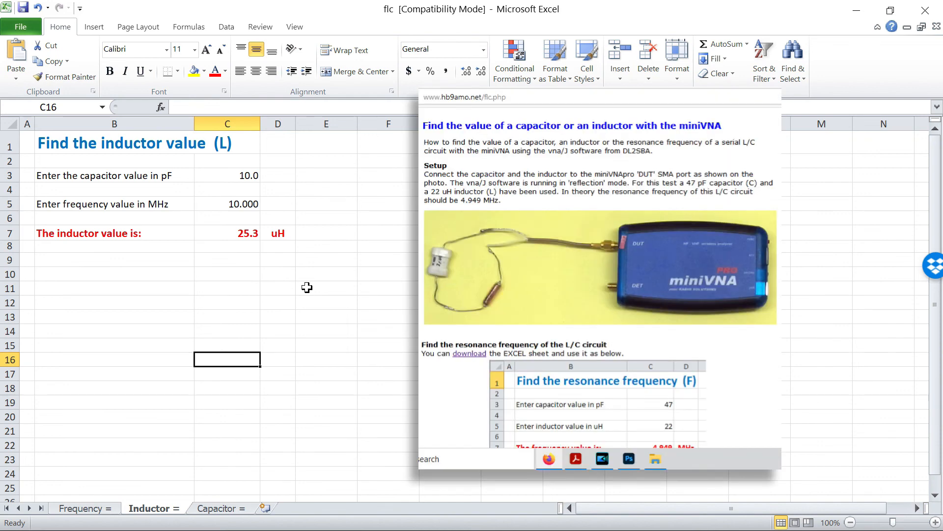
mouse_move(286, 287)
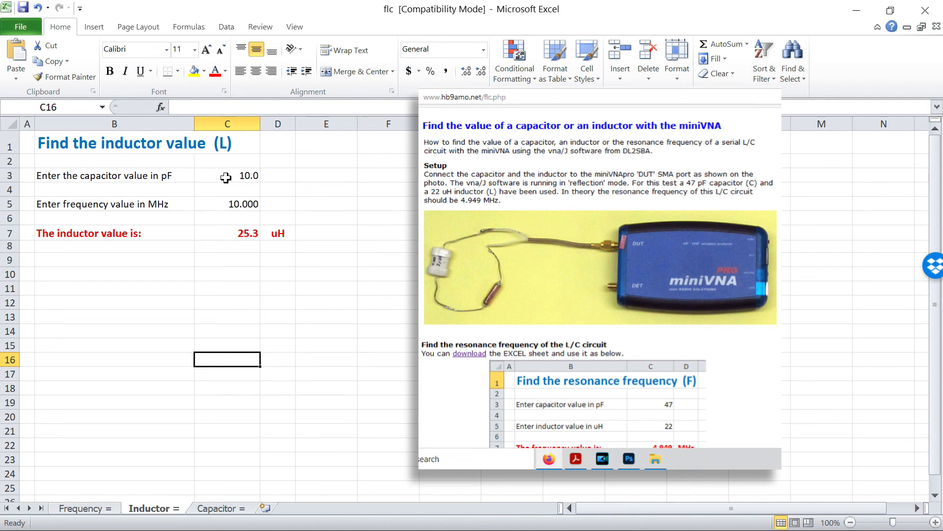
mouse_move(241, 202)
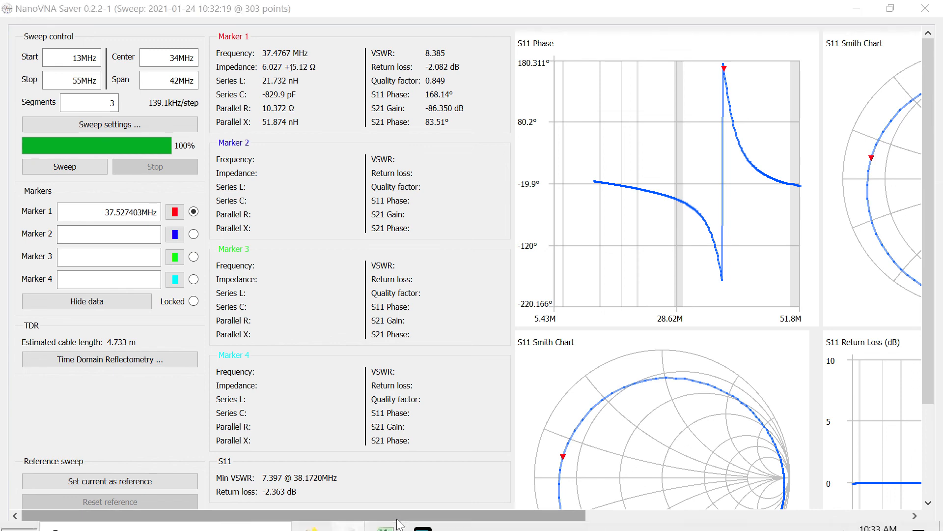
Enter 37.5 MHz on the Inductor sheet, giving 1.8 uH for 10 pF.
click(380, 526)
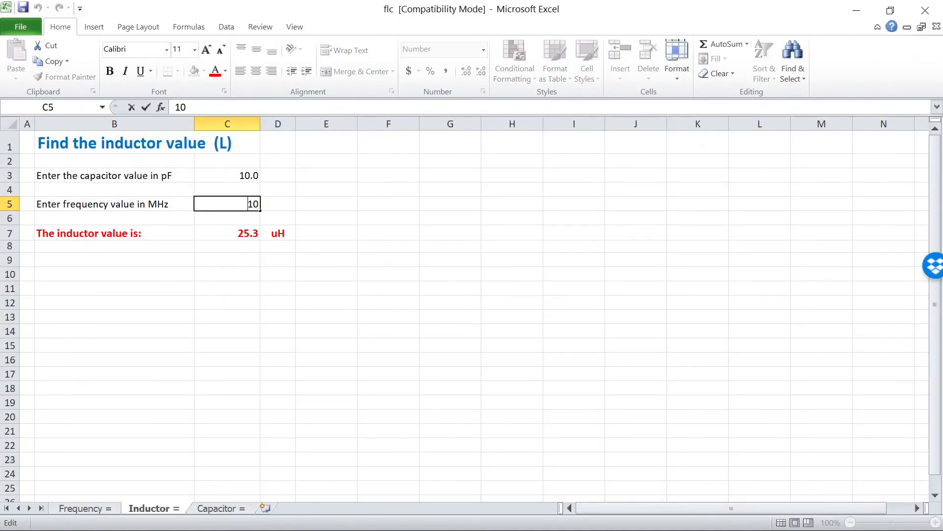
text(37)
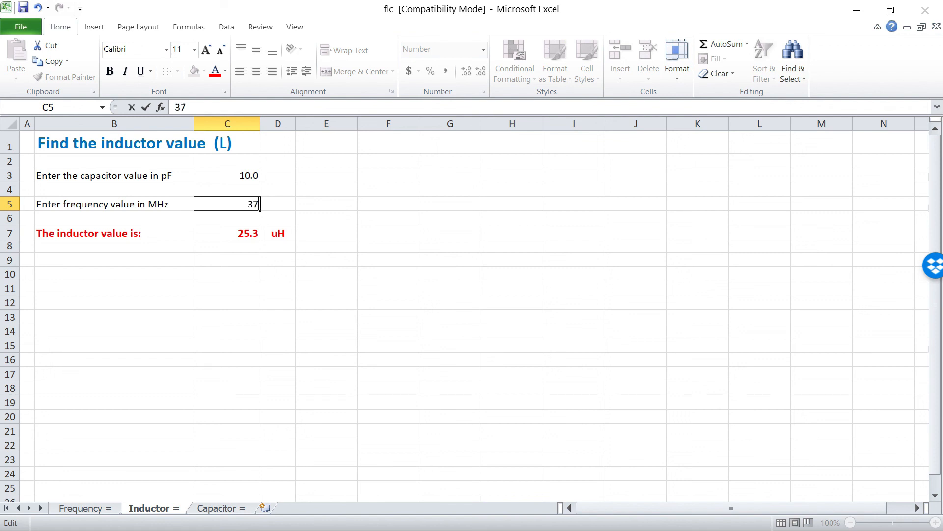
text(.500)
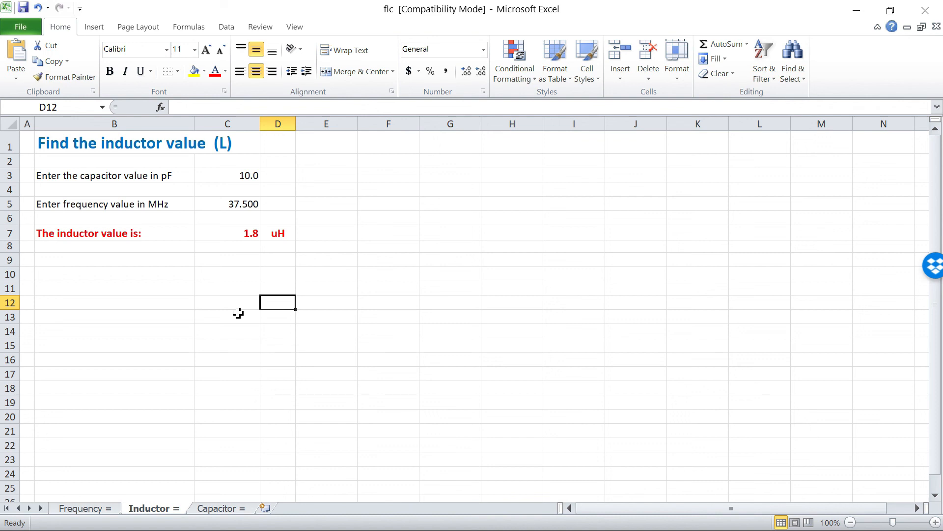
mouse_move(252, 205)
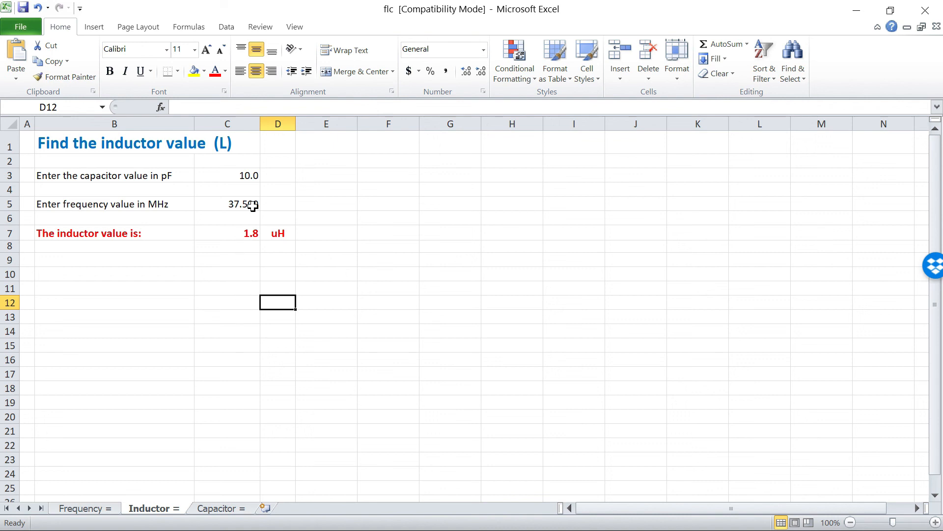
mouse_move(123, 163)
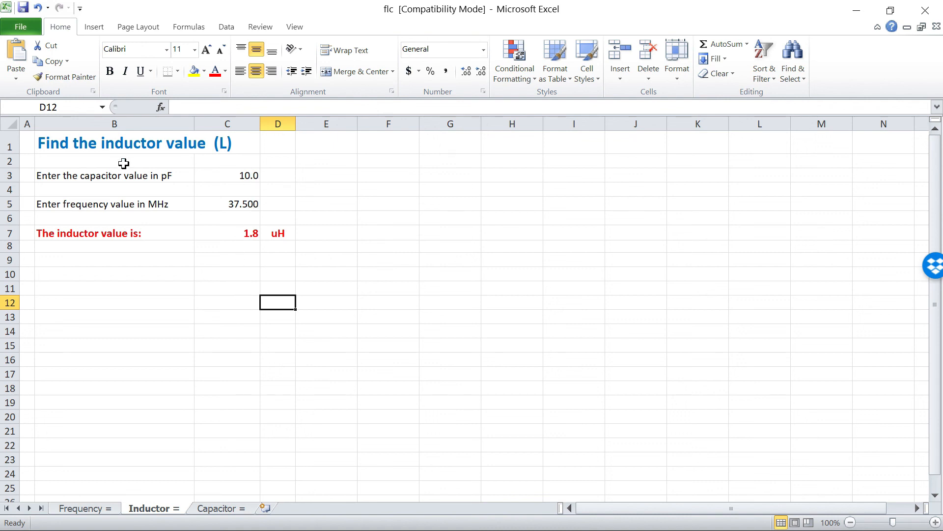
mouse_move(97, 441)
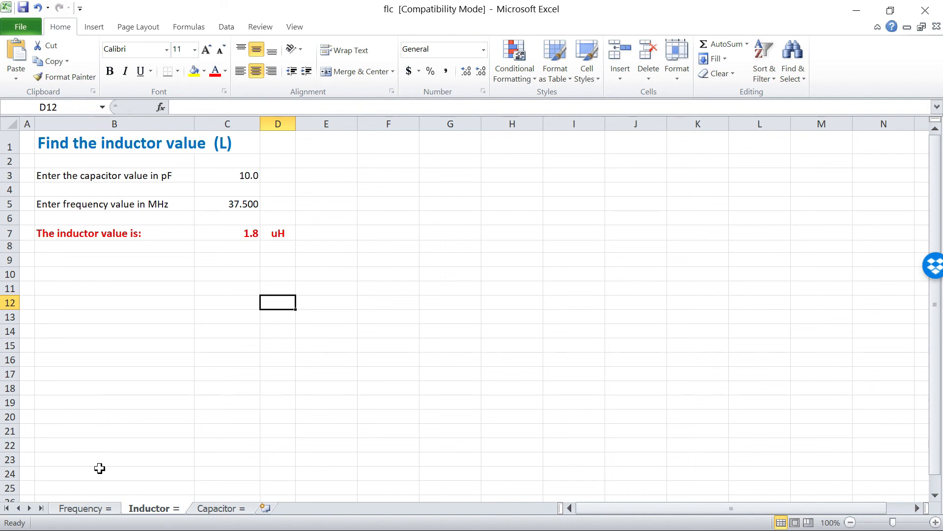
click(79, 508)
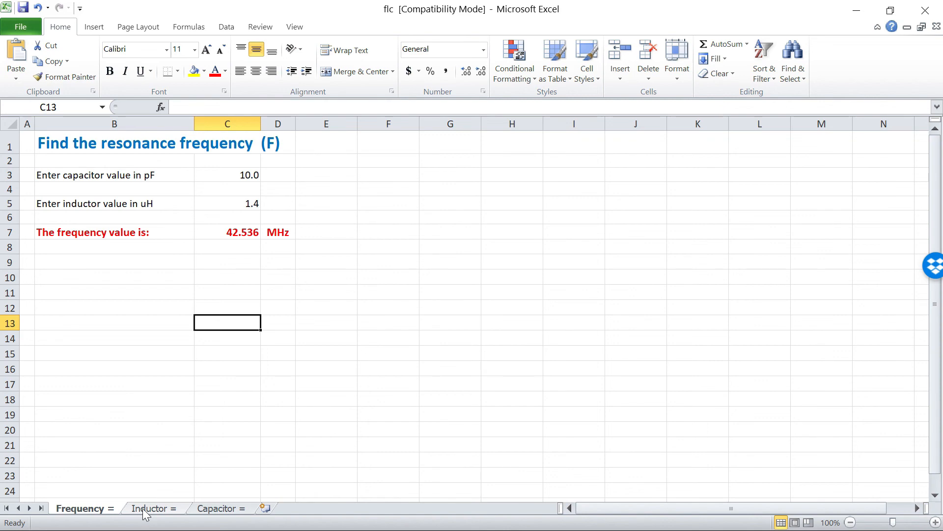
mouse_move(124, 511)
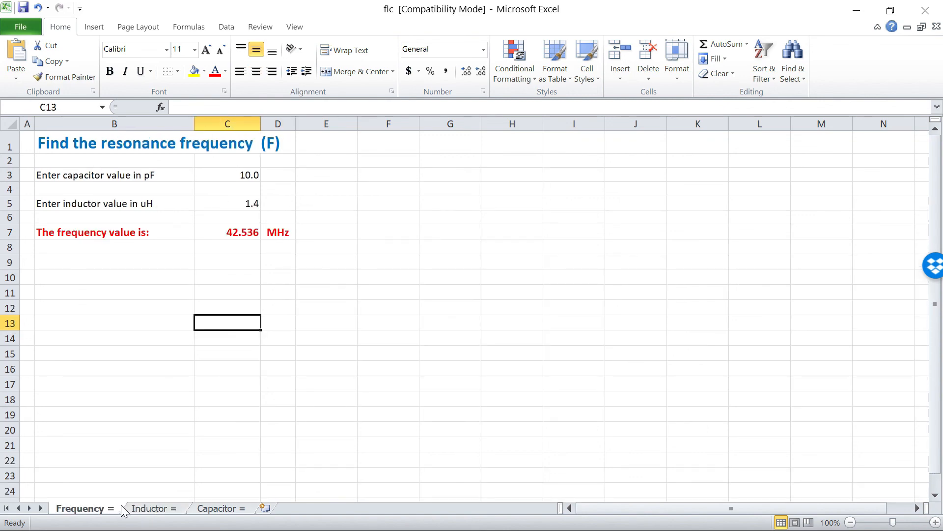
click(149, 508)
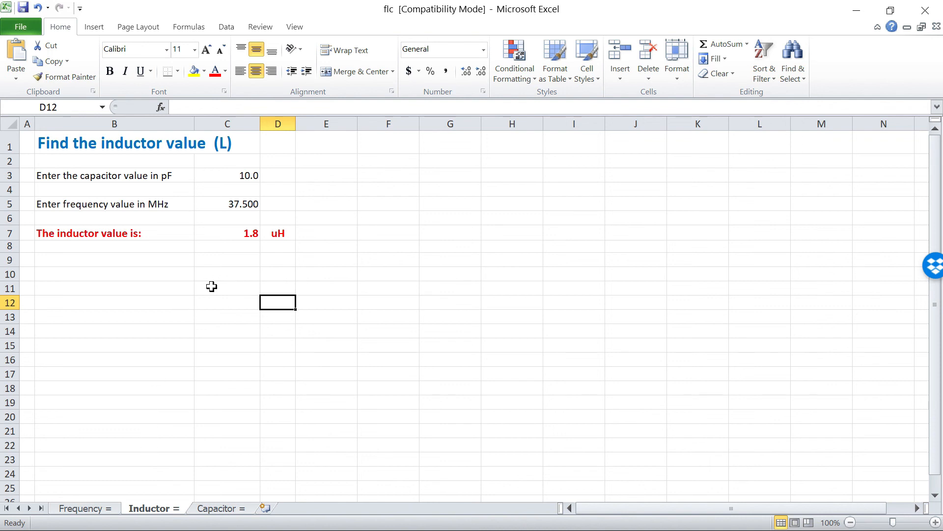
click(81, 508)
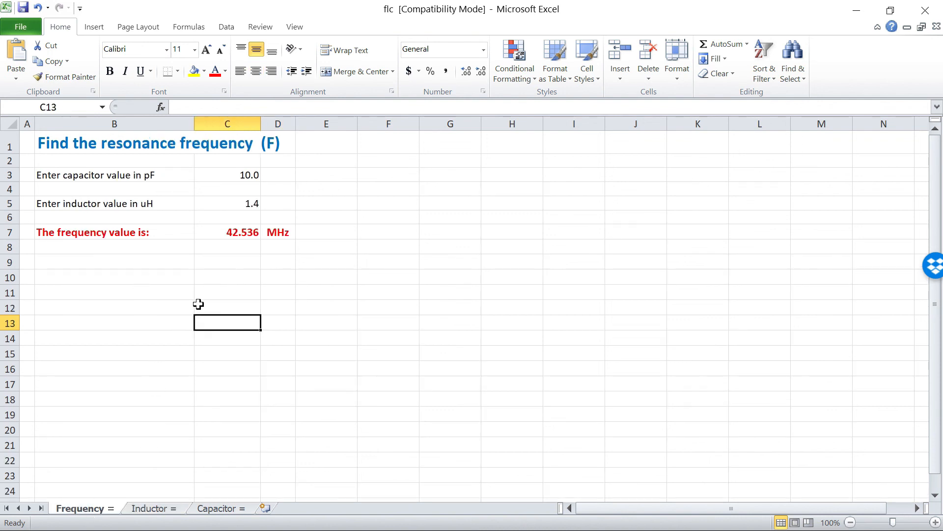
click(149, 508)
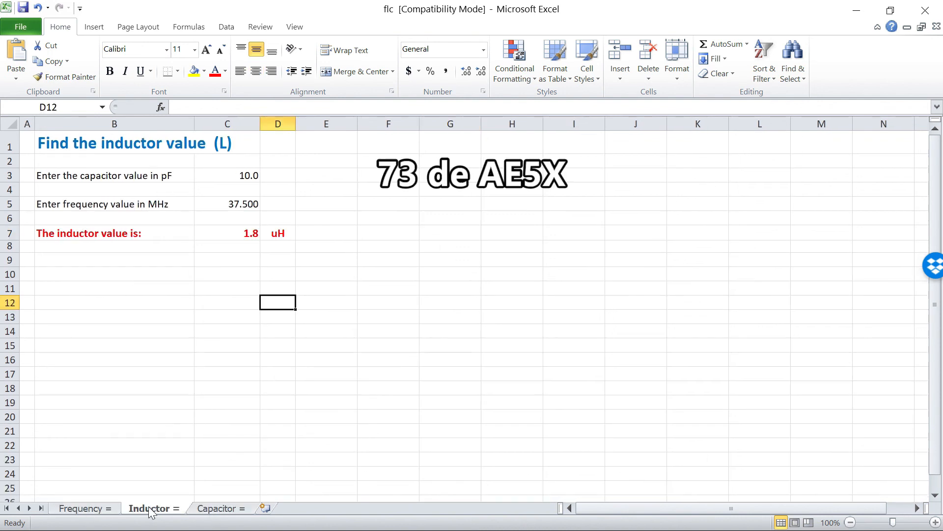